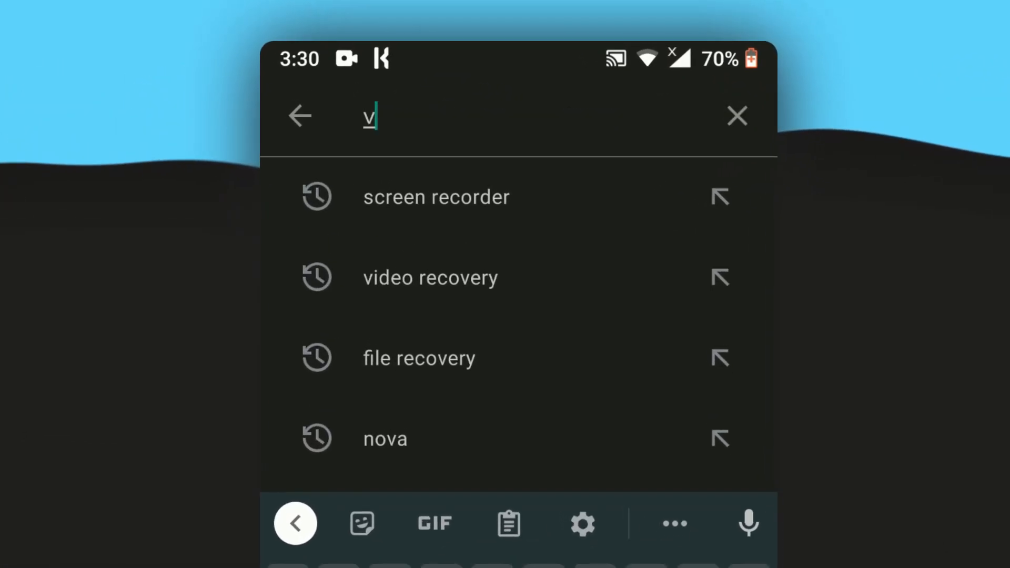
Step: Search Play Store for 'video recovery' and scroll to Appseen Studio's Video Recovery App
{"action": "left_click", "coordinate": [430, 277]}
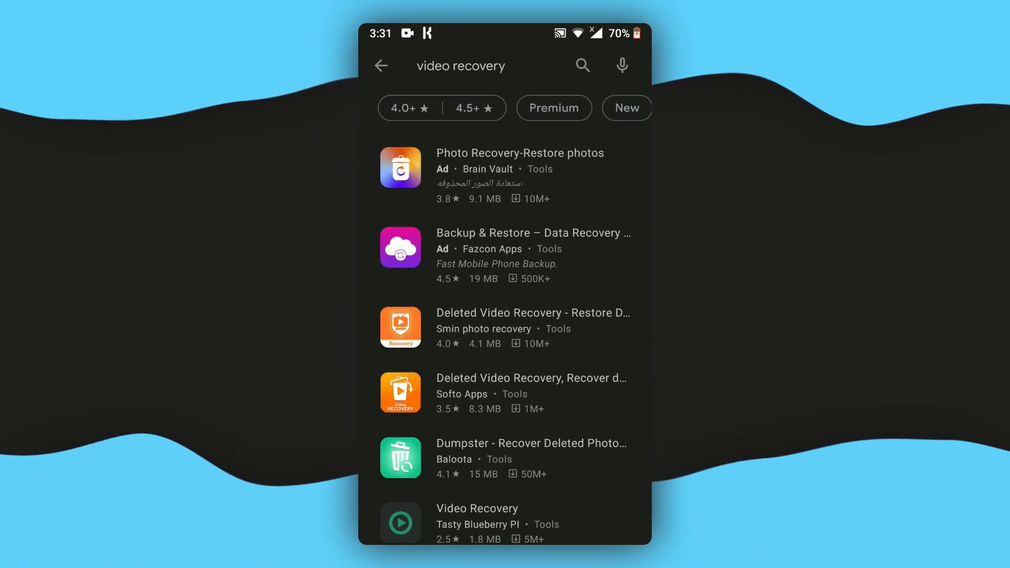
{"action": "scroll", "scroll_direction": "down", "scroll_amount": 3}
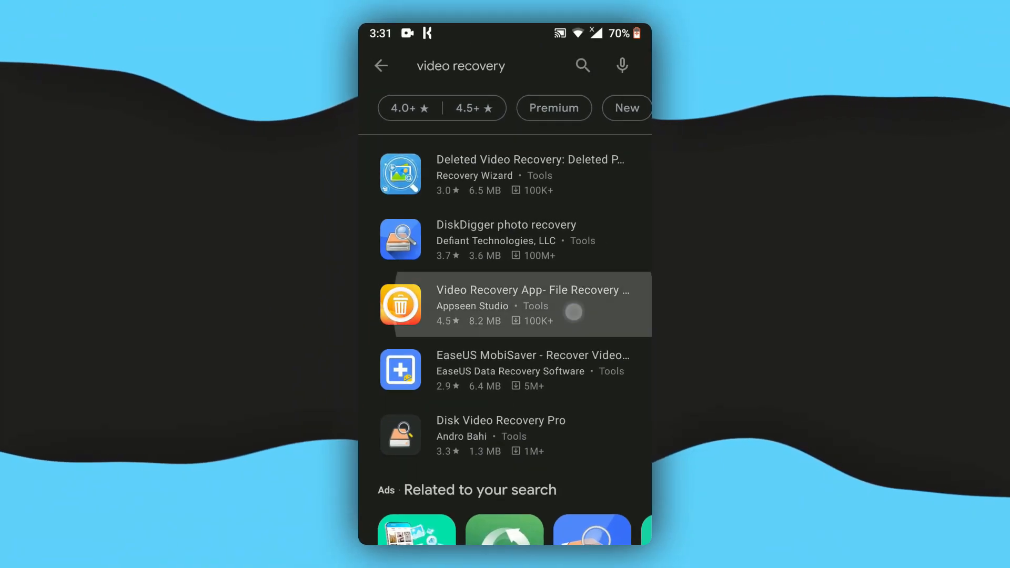
Step: Install Appseen Studio's Video Recovery App from its store page
{"action": "left_click", "coordinate": [533, 305]}
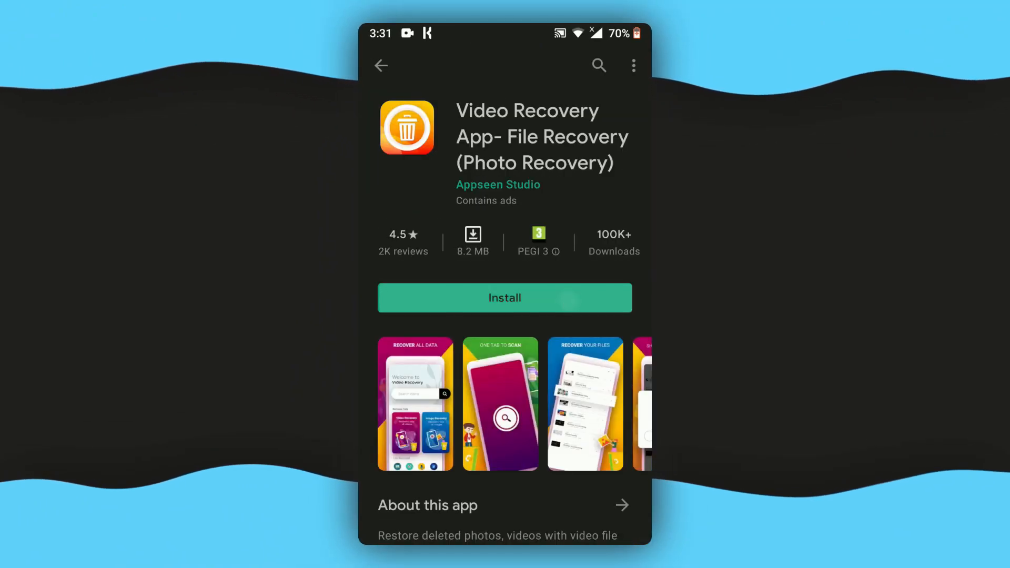
{"action": "left_click", "coordinate": [504, 297]}
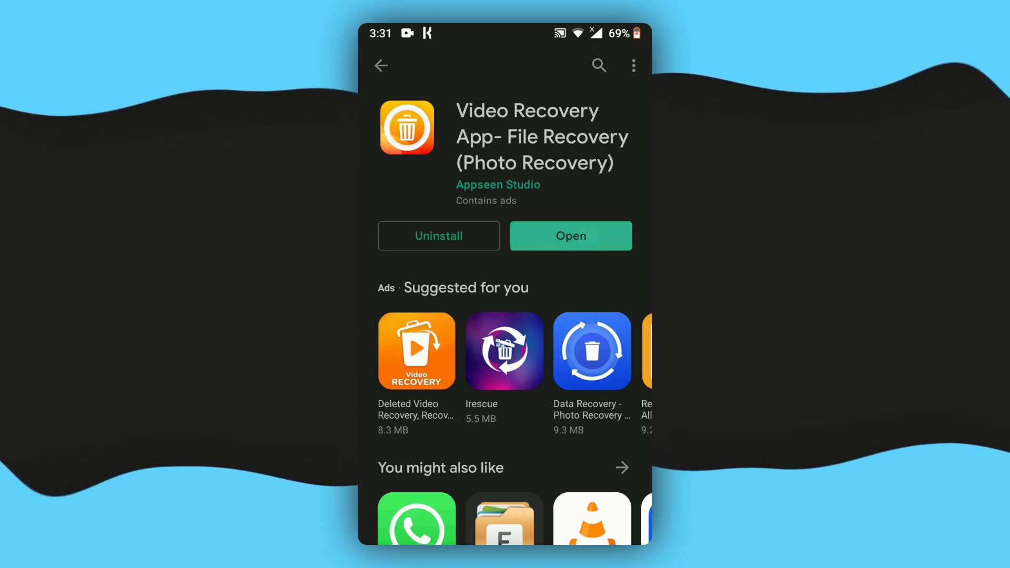
Step: Launch Video Recovery App, pass the welcome screen, and allow photos, media and files access
{"action": "left_click", "coordinate": [571, 235]}
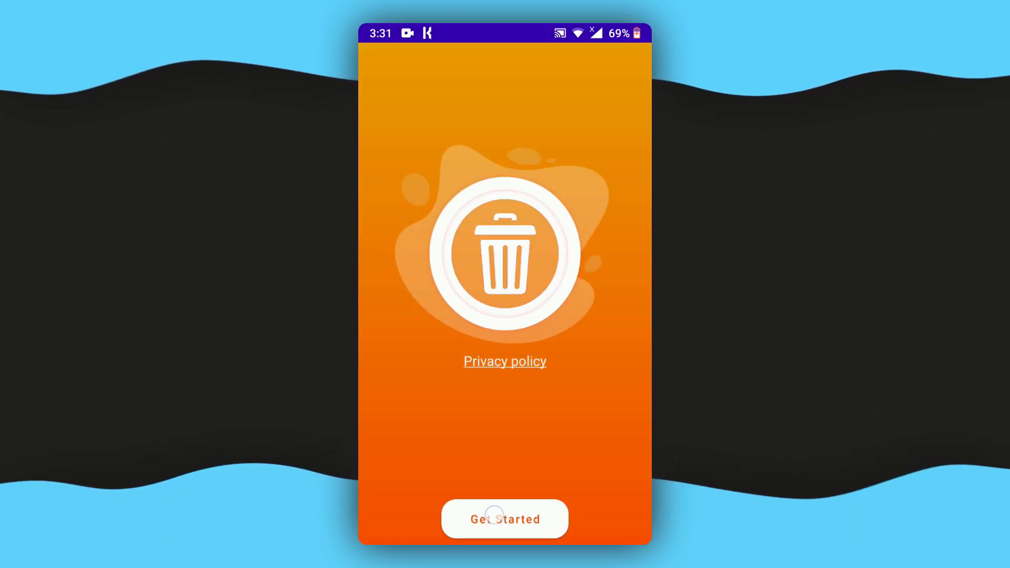
{"action": "left_click", "coordinate": [505, 519]}
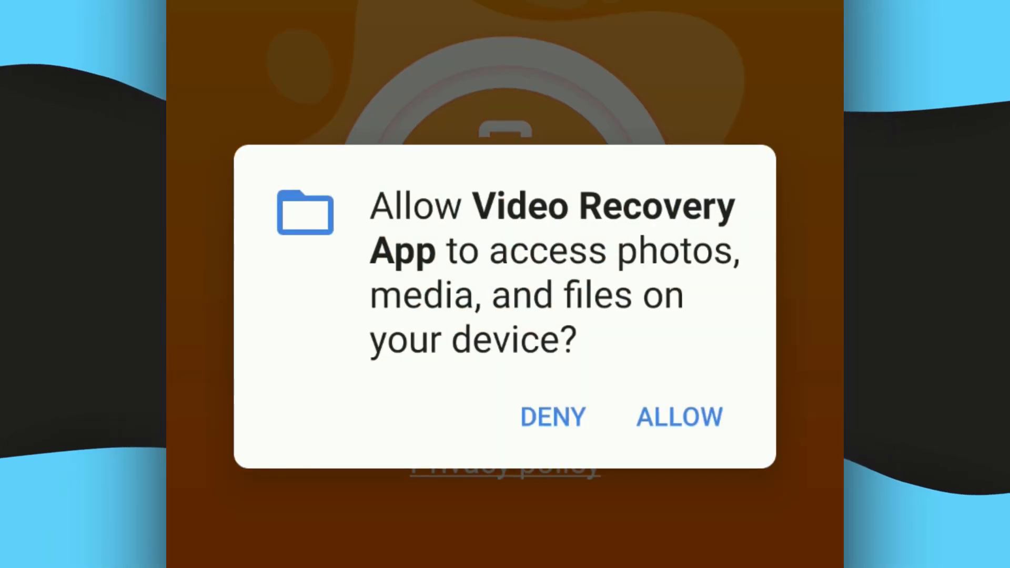
{"action": "left_click", "coordinate": [679, 418]}
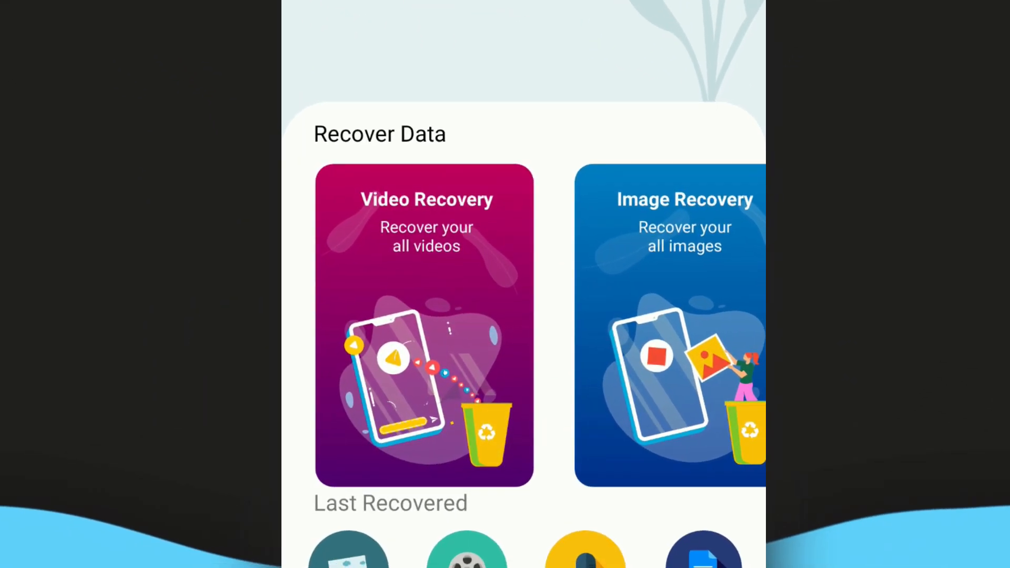
Step: Run a Video Recovery scan and browse the recoverable MP4 files
{"action": "left_click", "coordinate": [426, 324]}
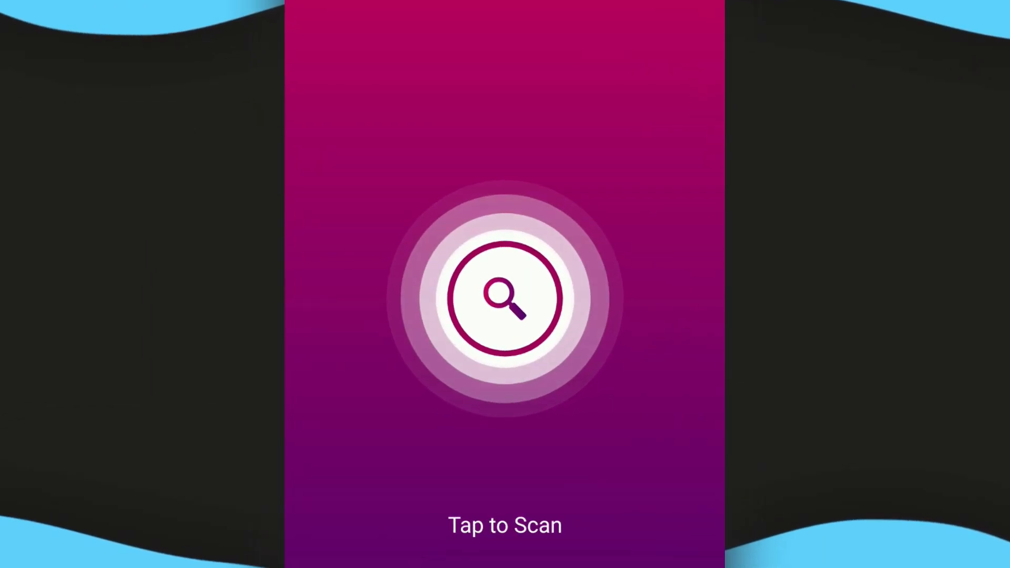
{"action": "left_click", "coordinate": [504, 299]}
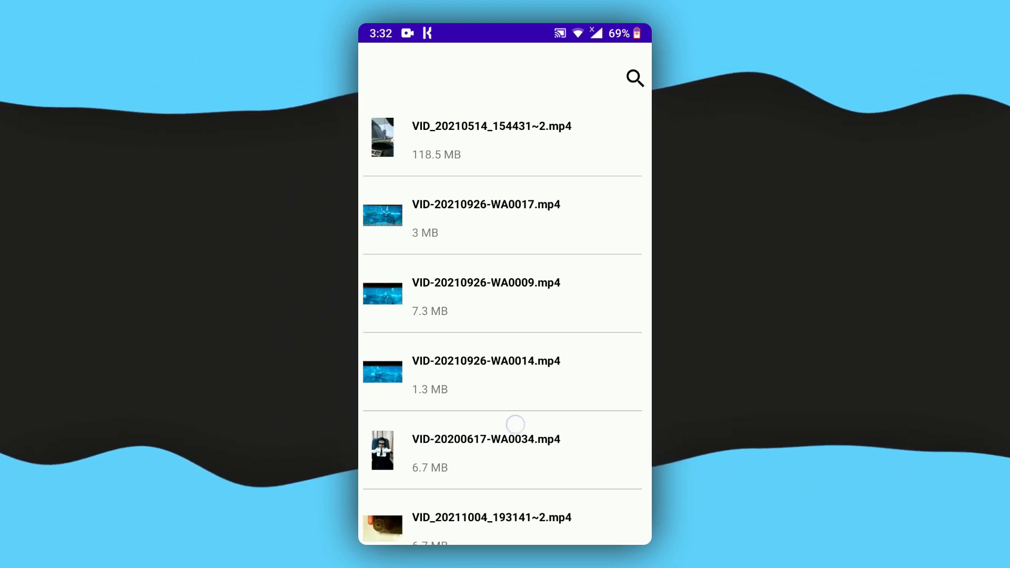
{"action": "scroll", "scroll_direction": "down", "scroll_amount": 3}
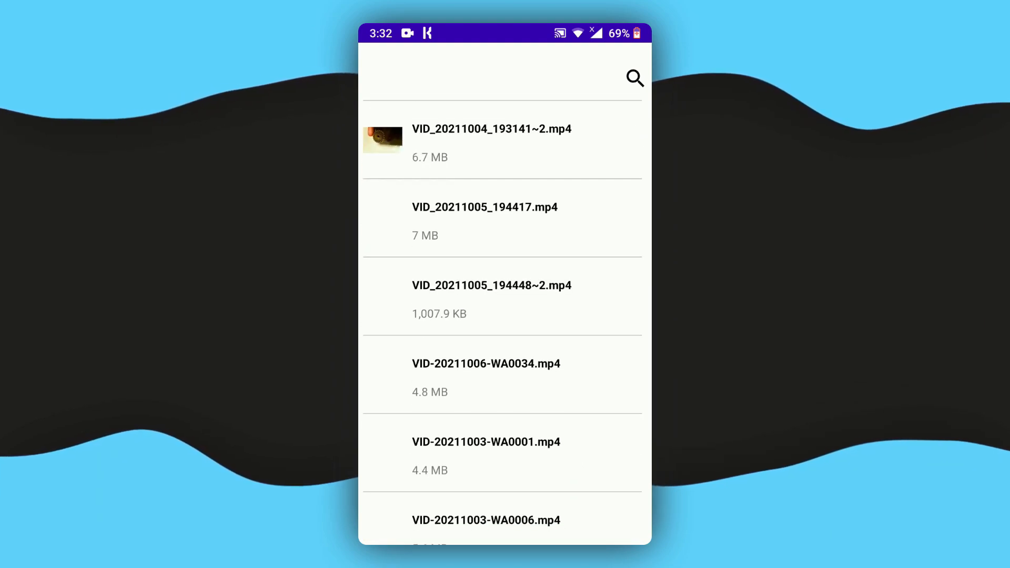
{"action": "scroll", "scroll_direction": "down", "scroll_amount": 3}
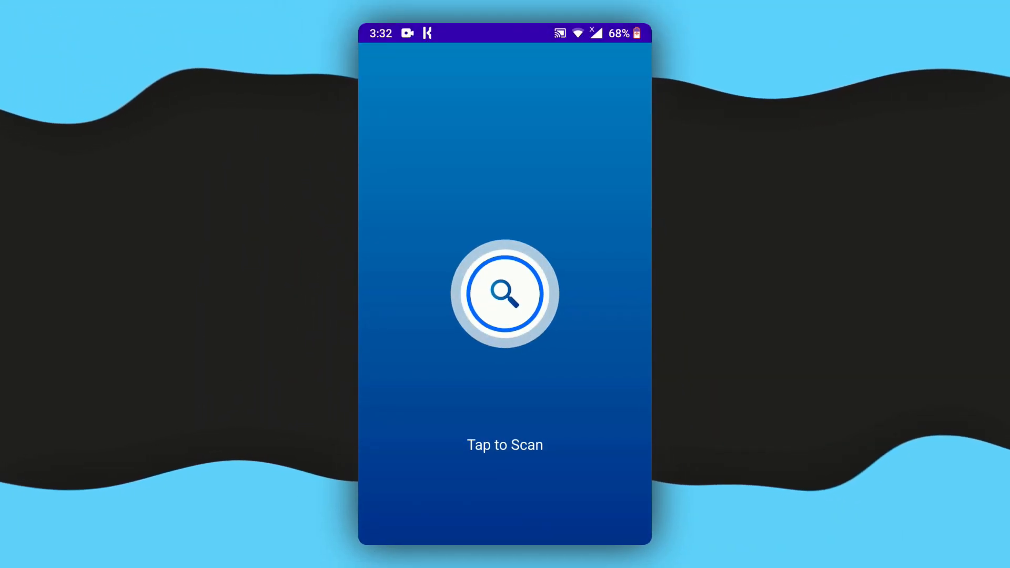
Step: Scan for deleted images and browse the recoverable PNG screenshots and JPG photos
{"action": "left_click", "coordinate": [504, 293]}
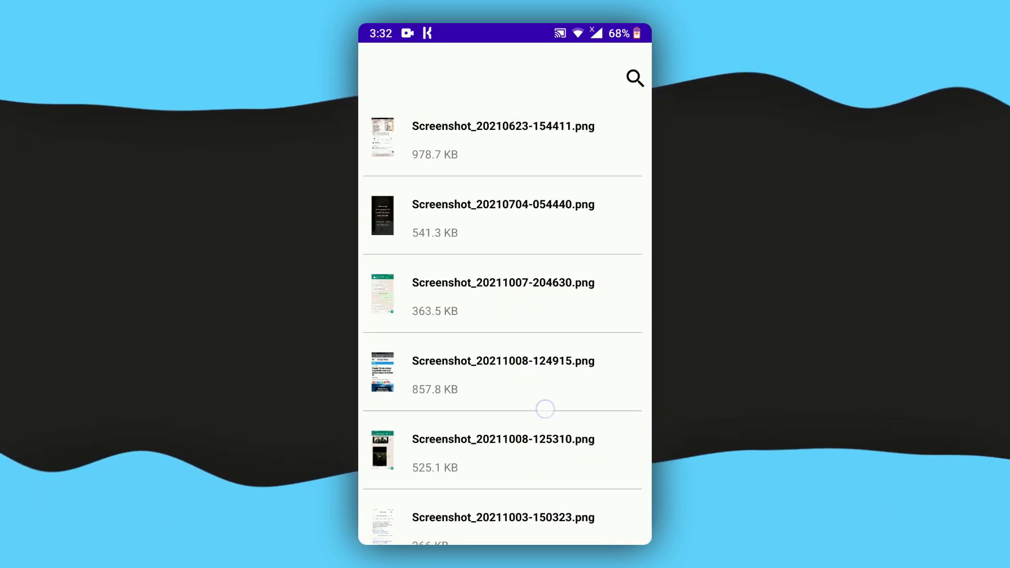
{"action": "scroll", "scroll_direction": "down", "scroll_amount": 3}
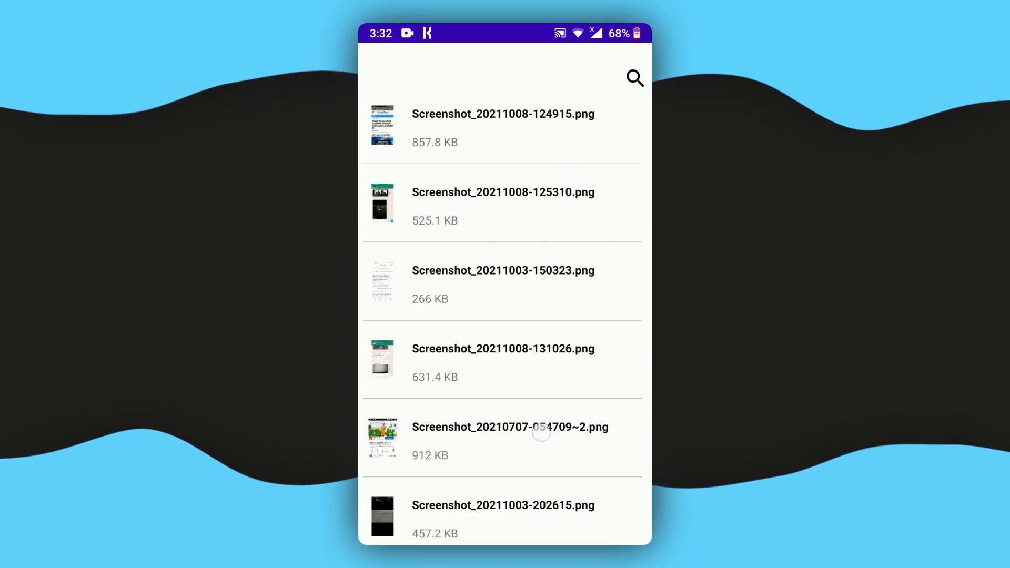
{"action": "scroll", "scroll_direction": "down", "scroll_amount": 3}
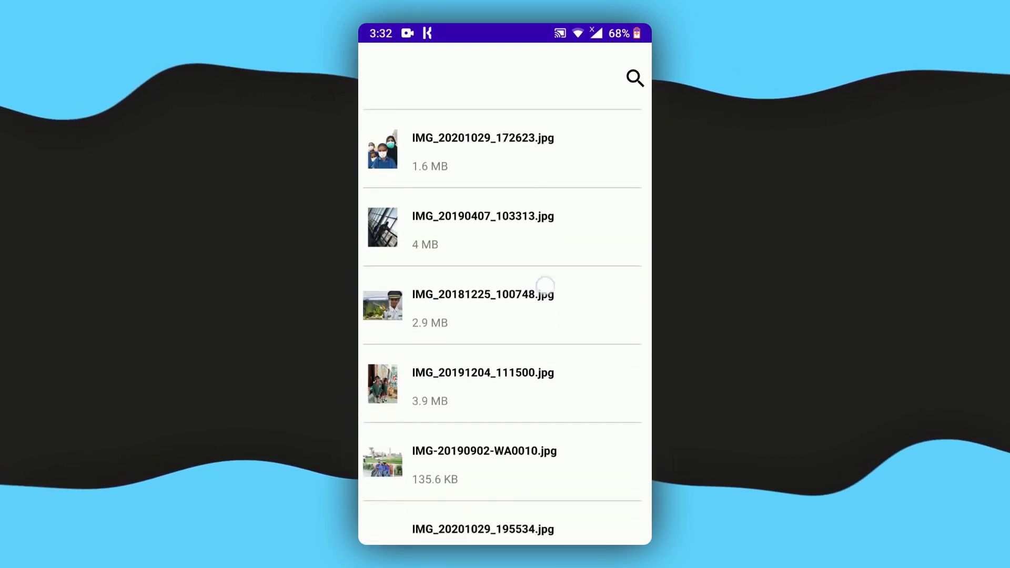
{"action": "scroll", "scroll_direction": "down", "scroll_amount": 3}
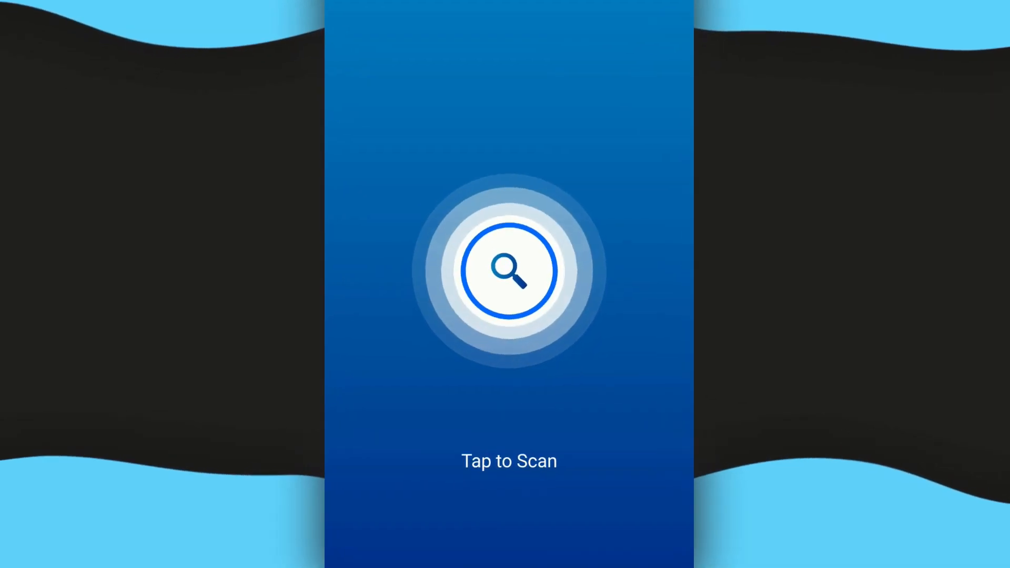
Step: Scan for deleted audio and browse the recoverable MP3 files
{"action": "left_click", "coordinate": [505, 270]}
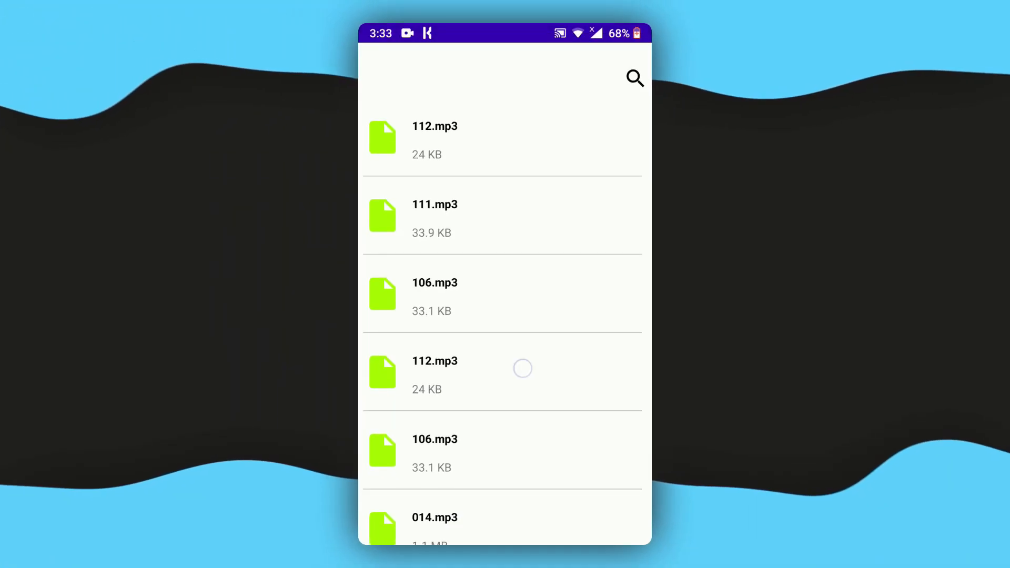
{"action": "scroll", "scroll_direction": "down", "scroll_amount": 3}
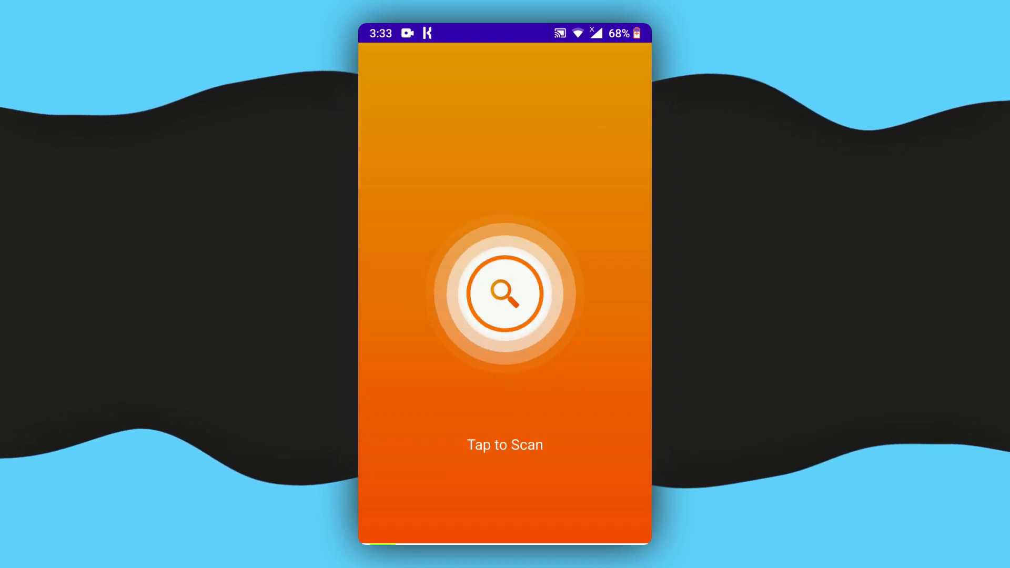
Step: Scan for deleted documents and browse the recoverable PDF and DOCX files
{"action": "left_click", "coordinate": [504, 293]}
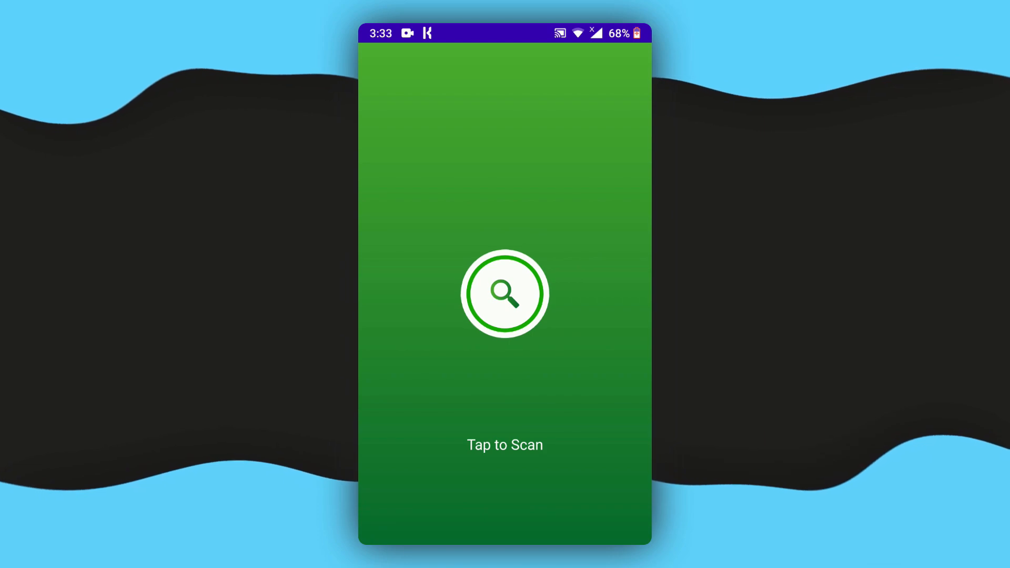
{"action": "left_click", "coordinate": [505, 294]}
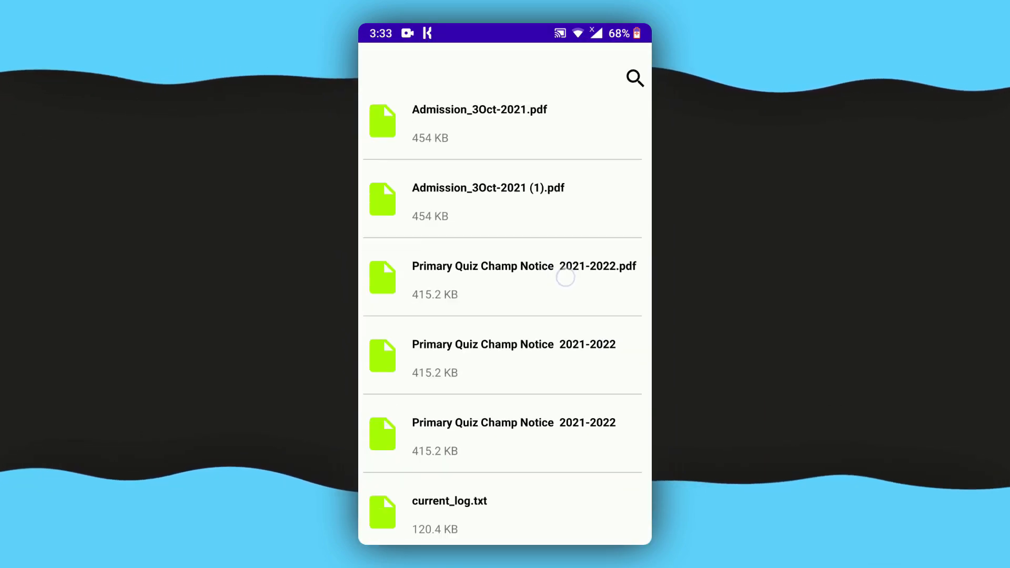
{"action": "scroll", "scroll_direction": "down", "scroll_amount": 3}
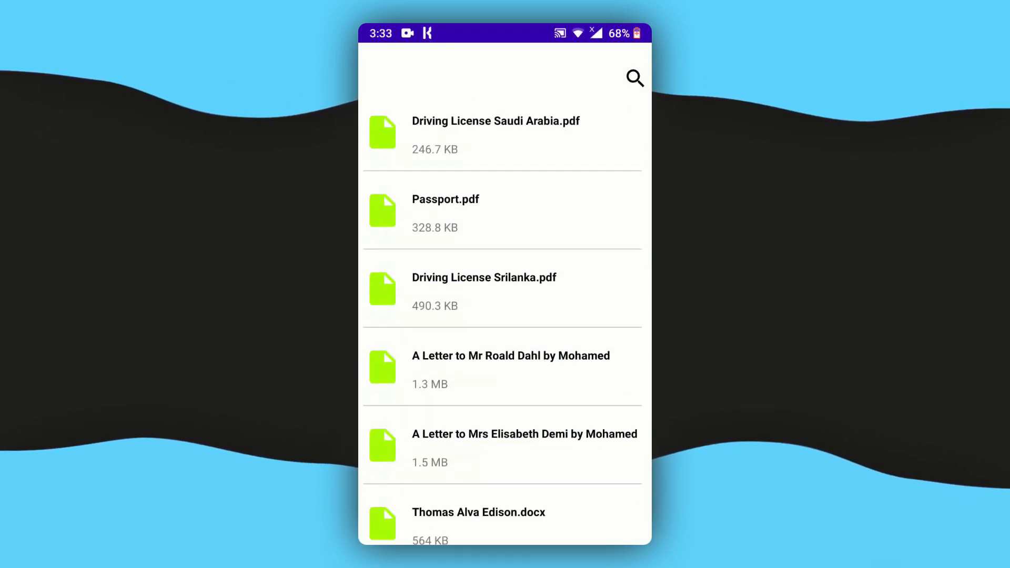
{"action": "scroll", "scroll_direction": "down", "scroll_amount": 3}
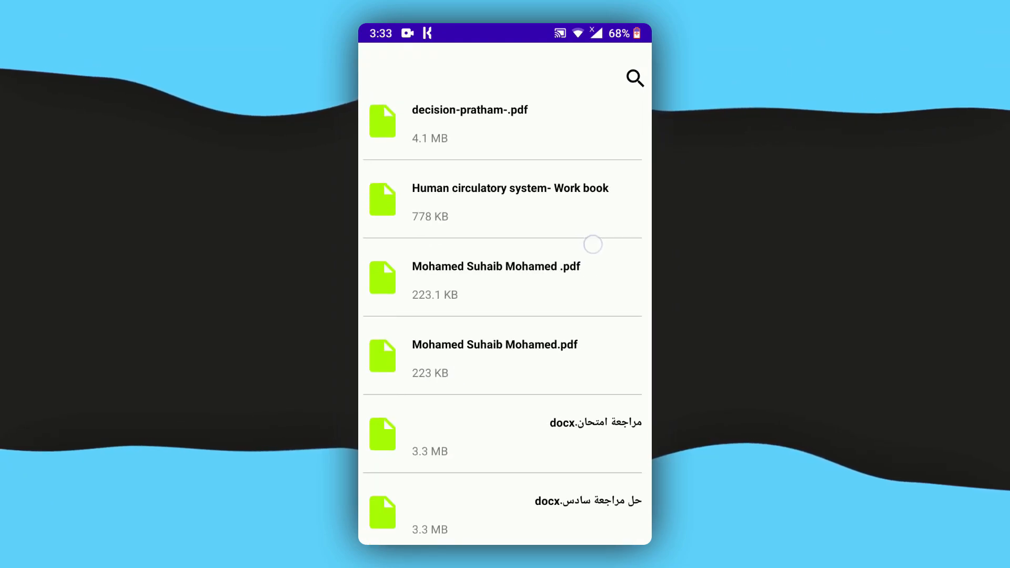
{"action": "scroll", "scroll_direction": "down", "scroll_amount": 3}
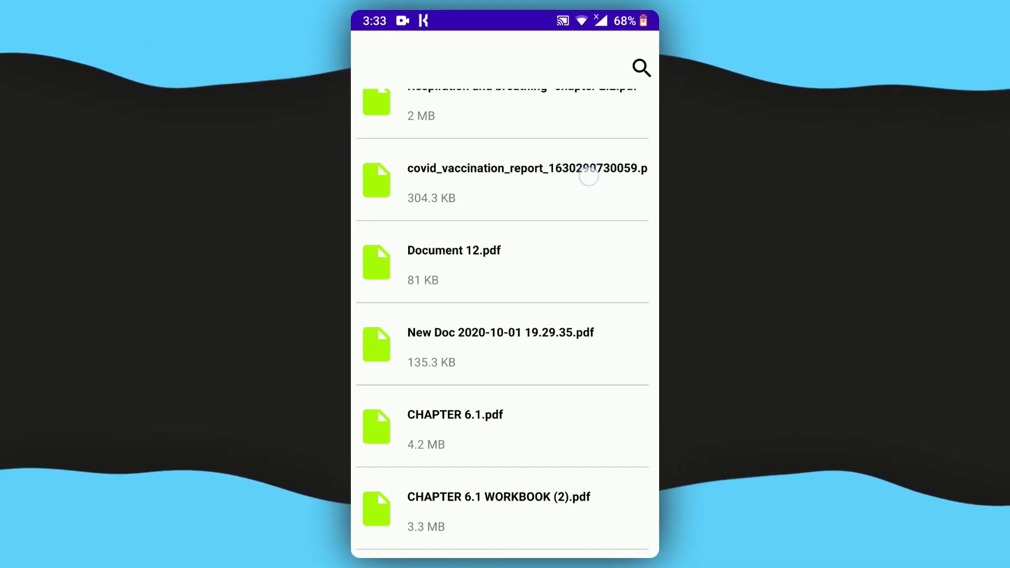
{"action": "scroll", "scroll_direction": "down", "scroll_amount": 3}
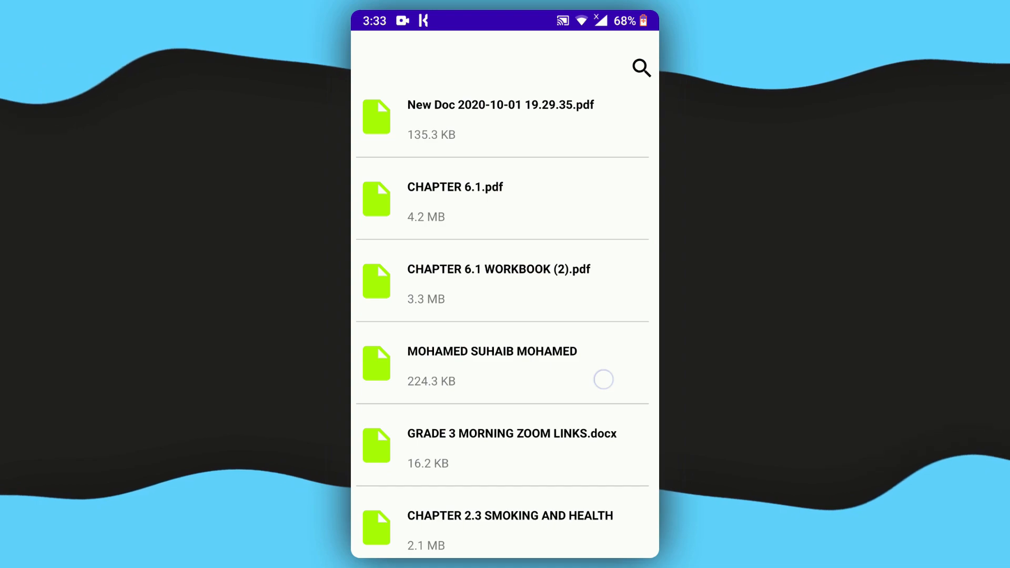
{"action": "scroll", "scroll_direction": "down", "scroll_amount": 3}
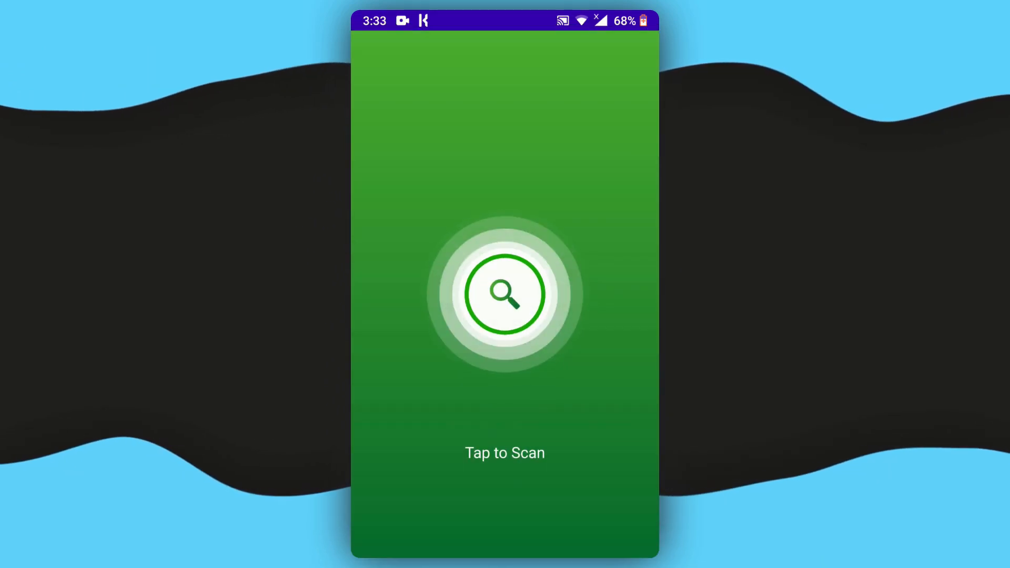
Step: Rescan deleted images and scroll to Screenshot_20211003-202615.png in the screenshot list
{"action": "left_click", "coordinate": [504, 295]}
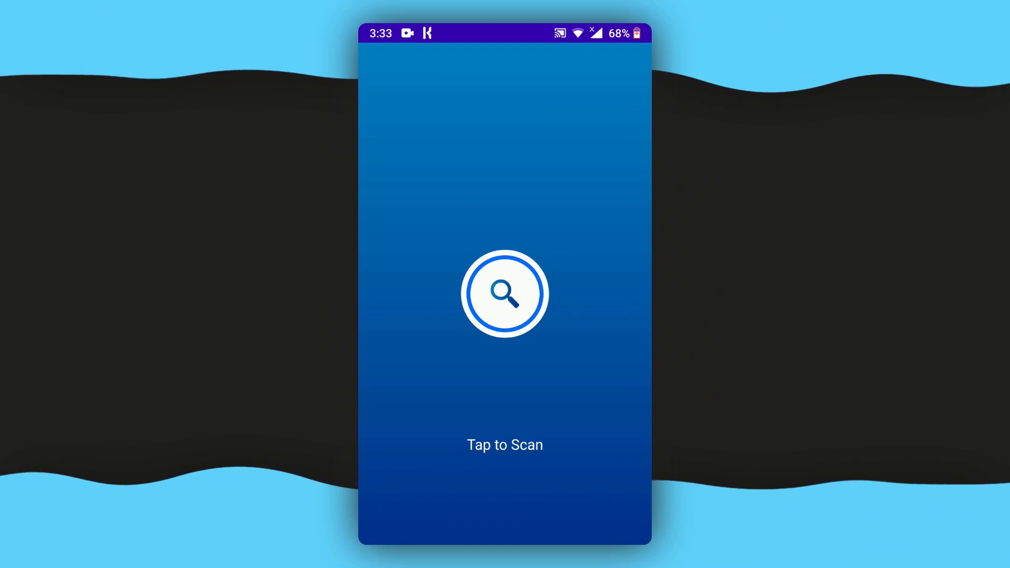
{"action": "left_click", "coordinate": [505, 294]}
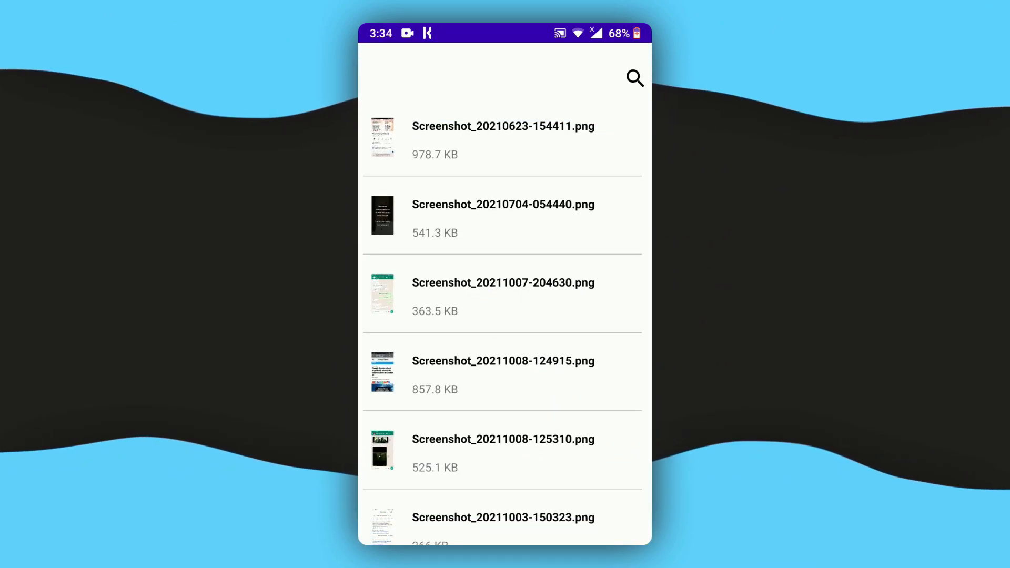
{"action": "scroll", "scroll_direction": "down", "scroll_amount": 3}
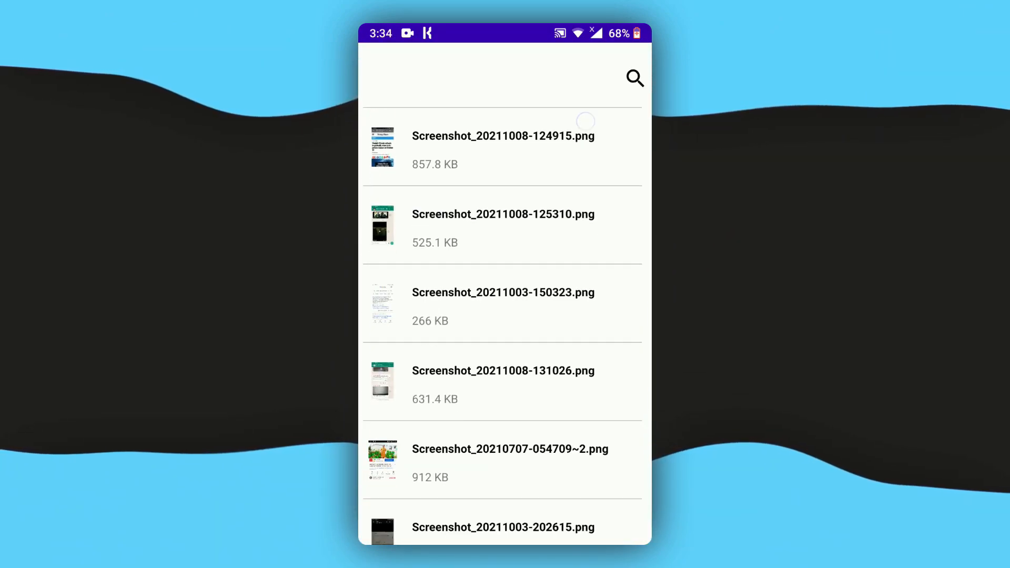
{"action": "scroll", "scroll_direction": "down", "scroll_amount": 3}
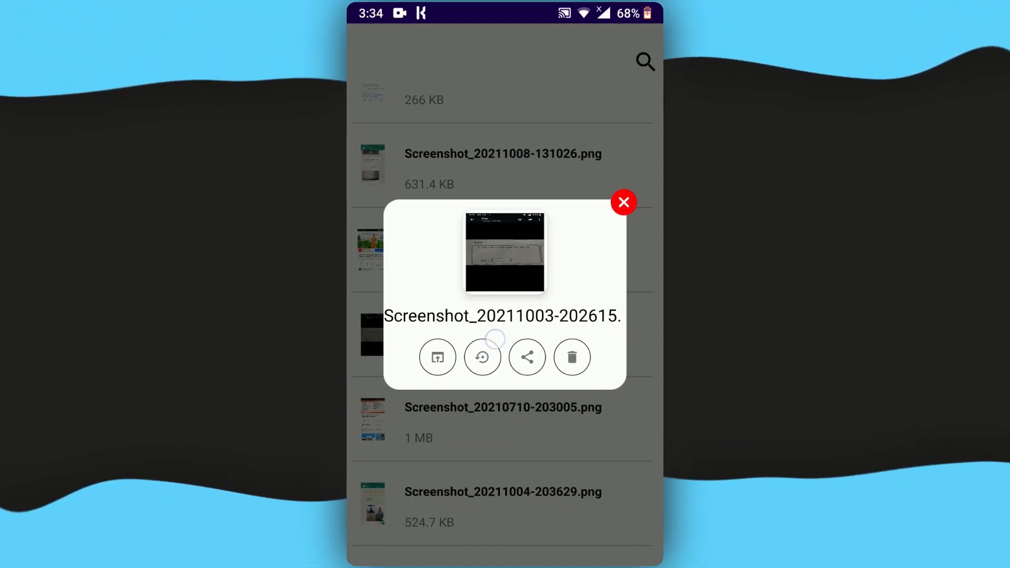
Step: Delete Screenshot_20211003-202615.png with confirmation, then select Screenshot_20210710-203005.png
{"action": "left_click", "coordinate": [482, 357]}
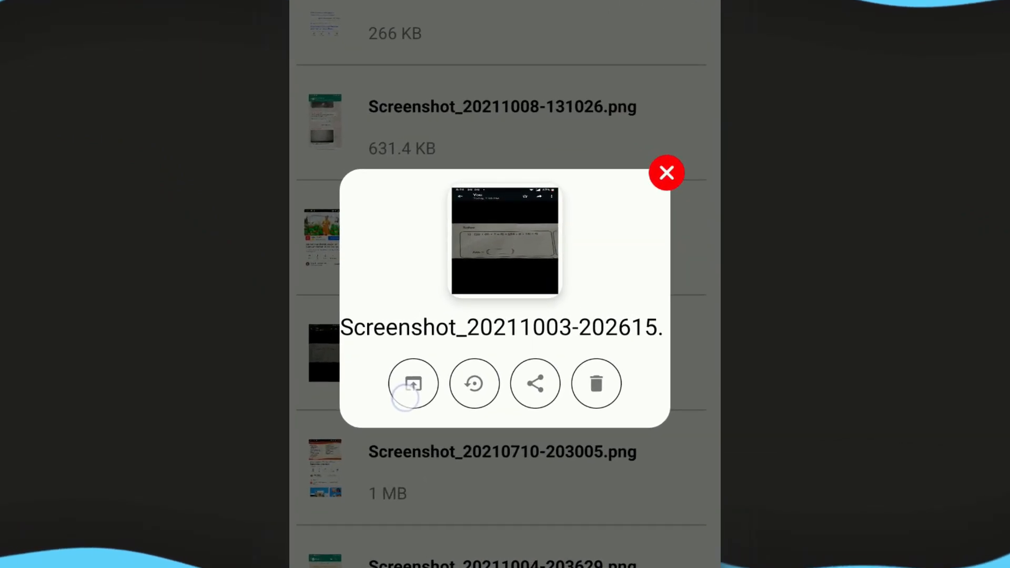
{"action": "left_click", "coordinate": [413, 384]}
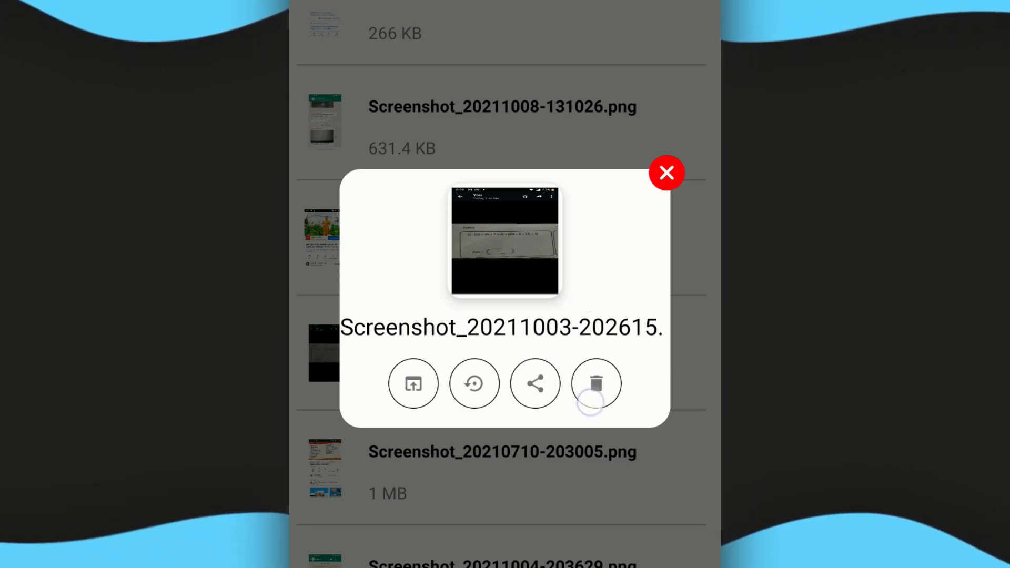
{"action": "left_click", "coordinate": [597, 384]}
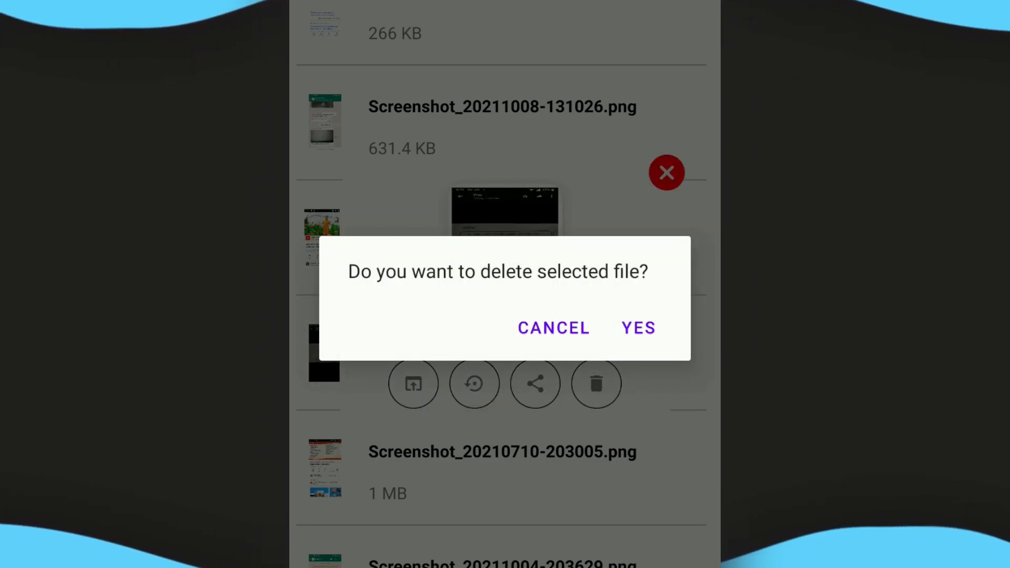
{"action": "left_click", "coordinate": [637, 328]}
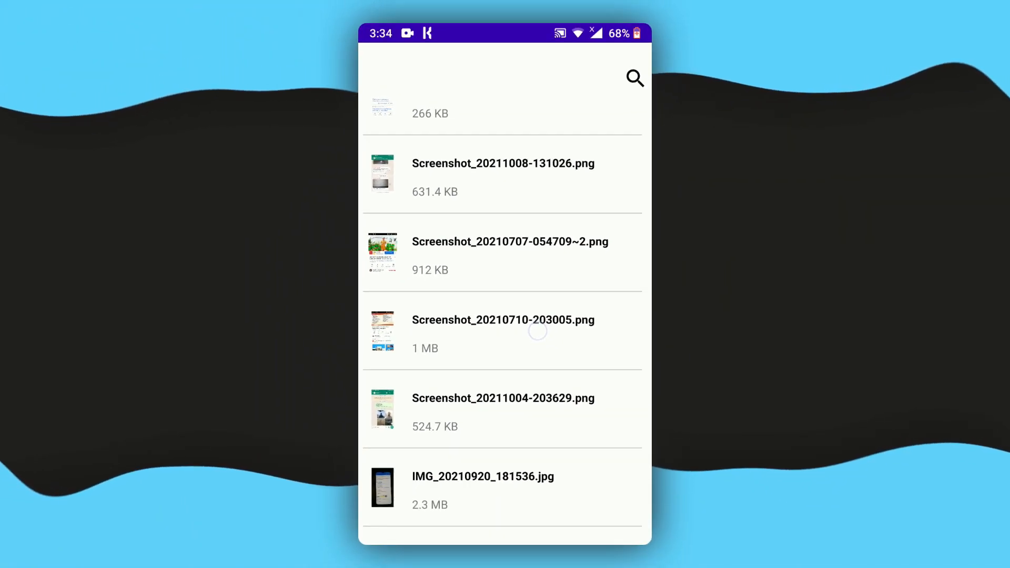
{"action": "left_click", "coordinate": [504, 328]}
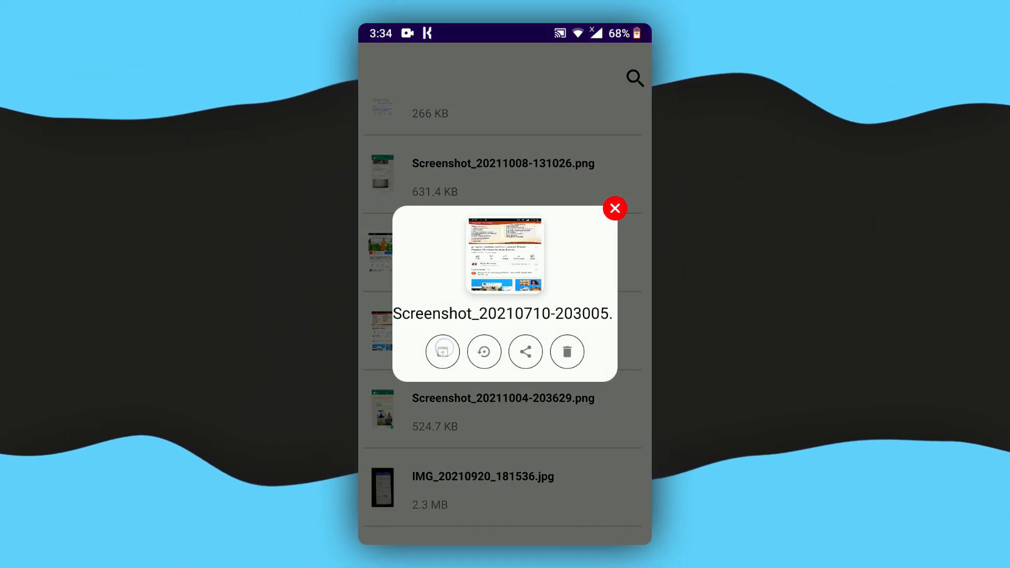
{"action": "left_click", "coordinate": [443, 352]}
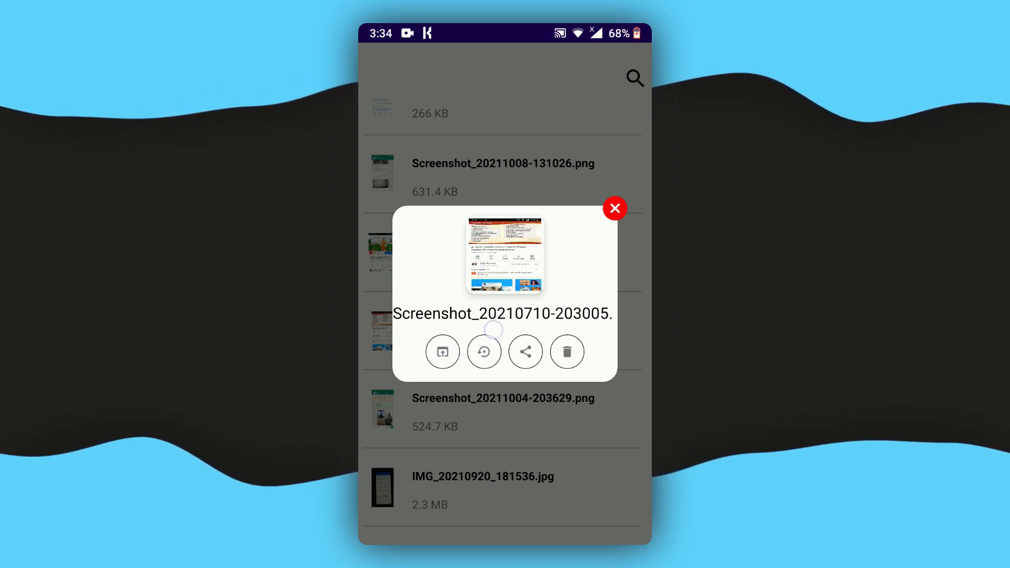